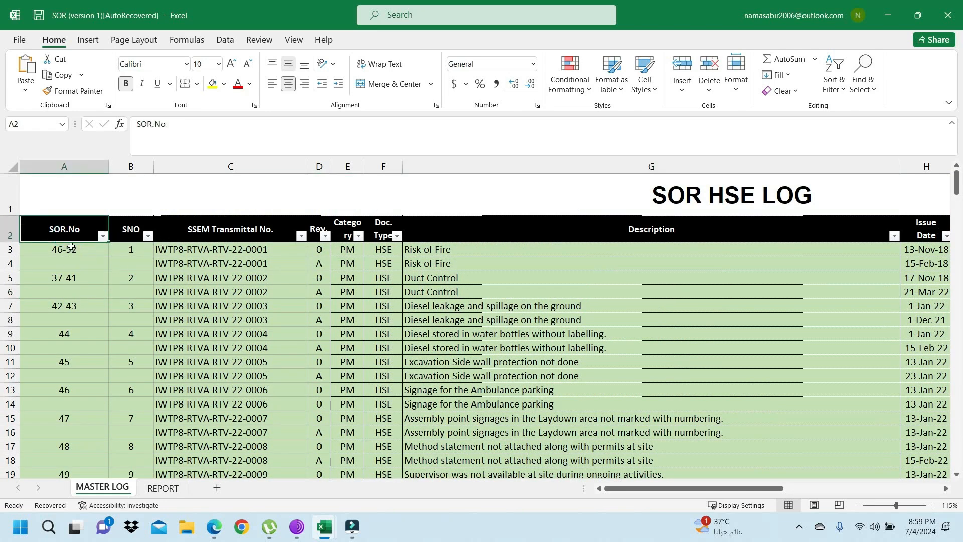
Inspect the log table: SSEM Transmittal No. header, row 10 document type, SOR STATUS columns
{"action": "left_click", "coordinate": [230, 229]}
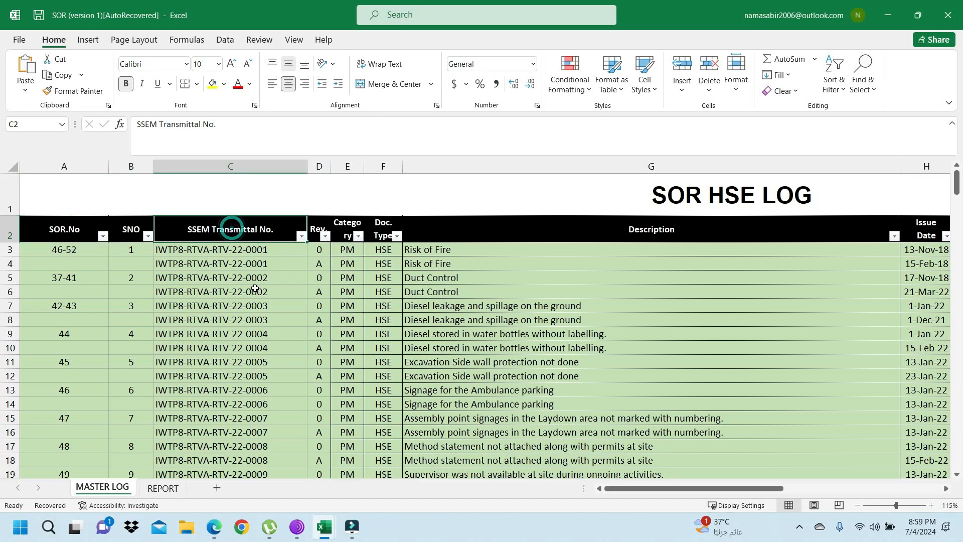
{"action": "left_click", "coordinate": [230, 305]}
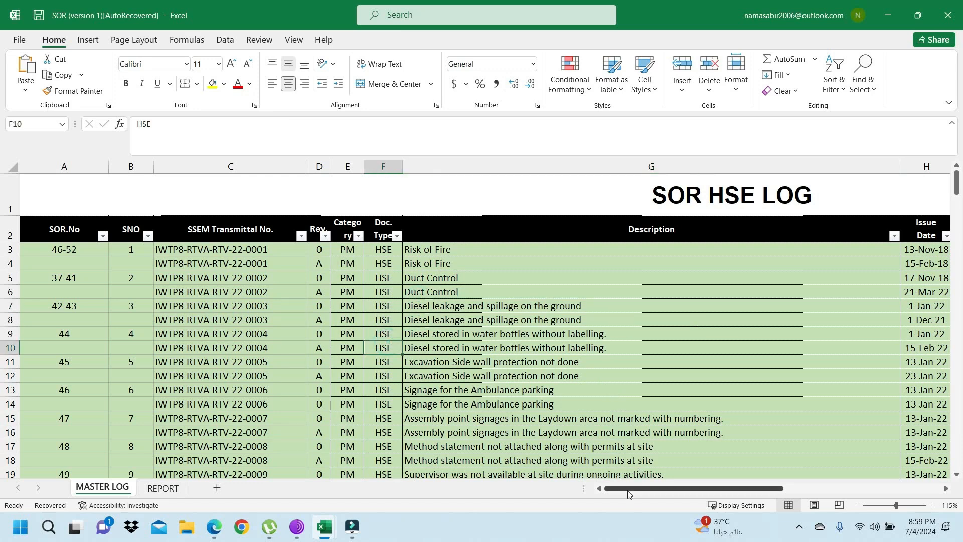
{"action": "left_click", "coordinate": [383, 334]}
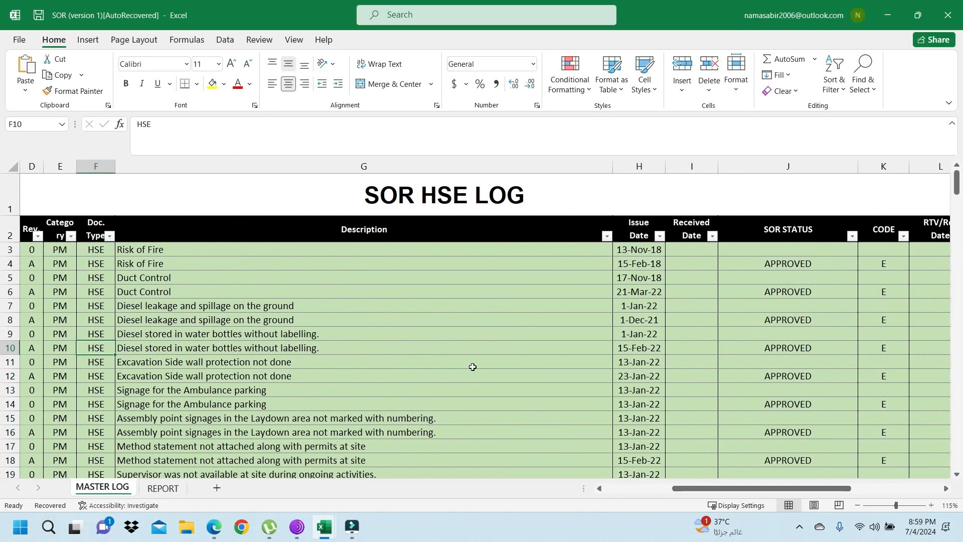
{"action": "left_click", "coordinate": [637, 347]}
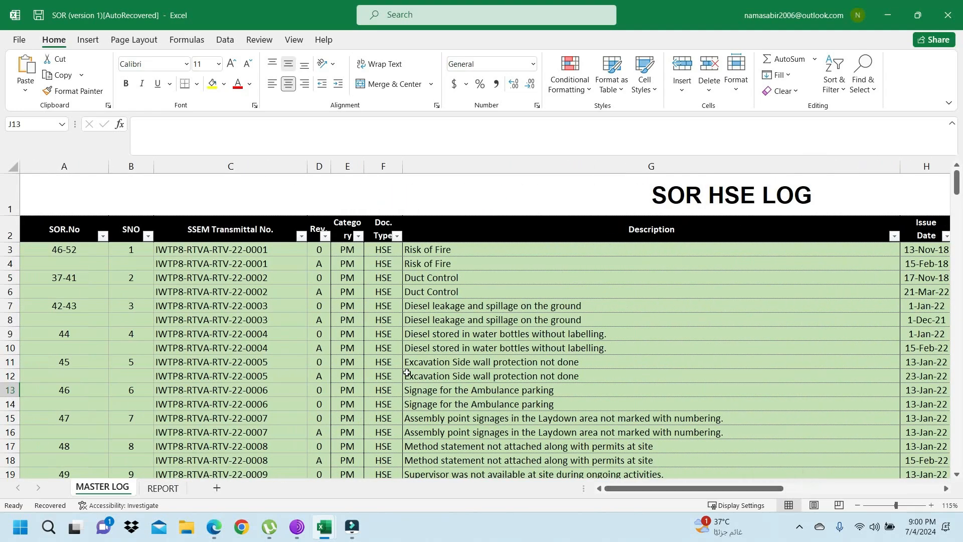
Scroll down to the status summary and select the OPEN label in A248
{"action": "scroll", "scroll_direction": "down", "scroll_amount": 3}
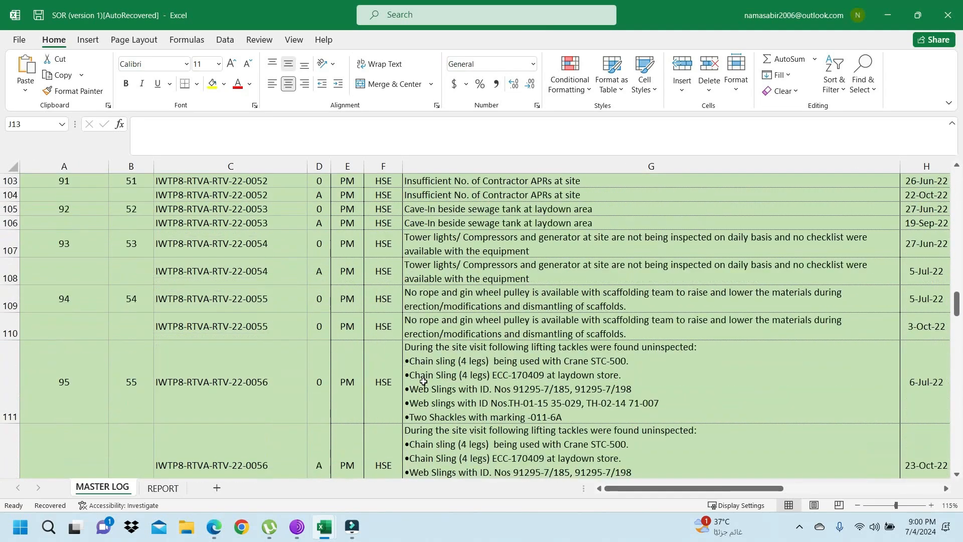
{"action": "scroll", "scroll_direction": "down", "scroll_amount": 3}
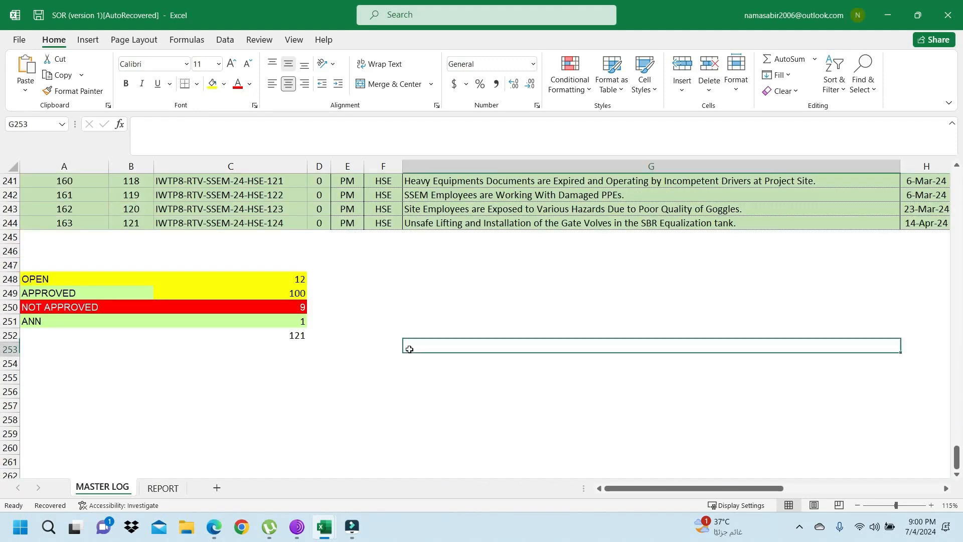
{"action": "left_click", "coordinate": [34, 279]}
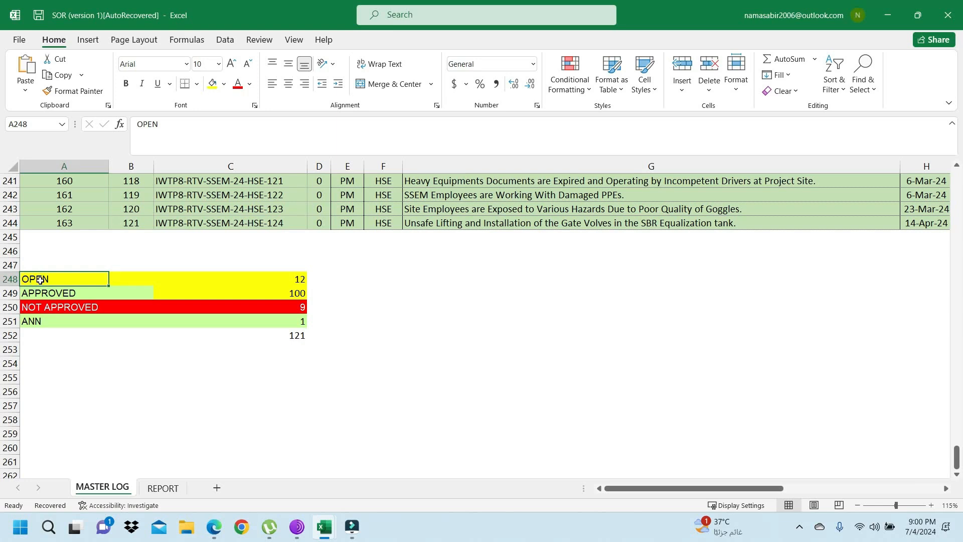
{"action": "left_click", "coordinate": [238, 279]}
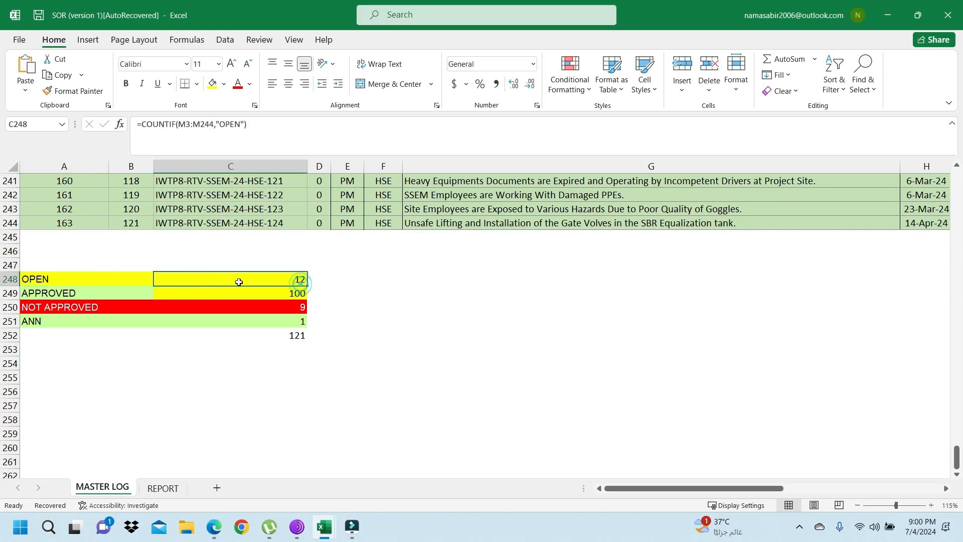
{"action": "left_click", "coordinate": [230, 293]}
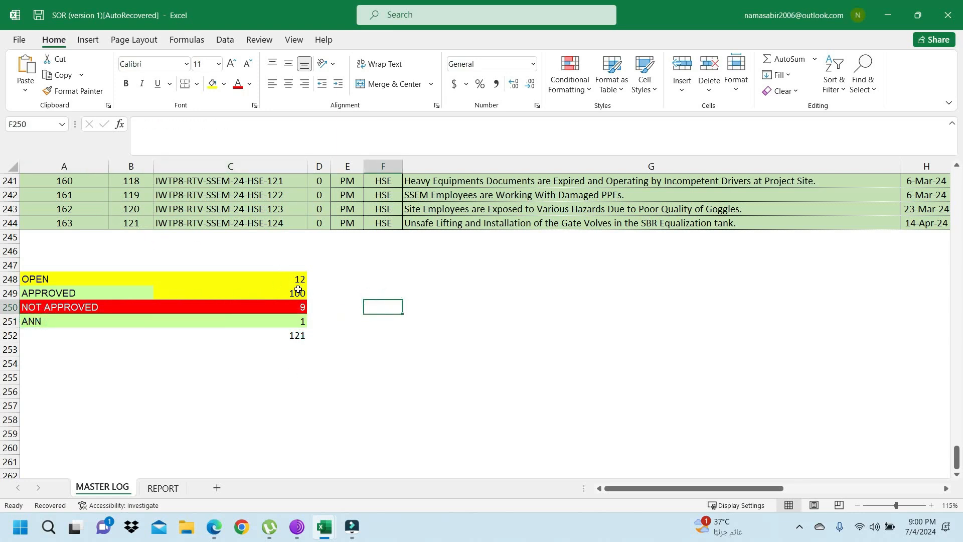
{"action": "left_click", "coordinate": [230, 278]}
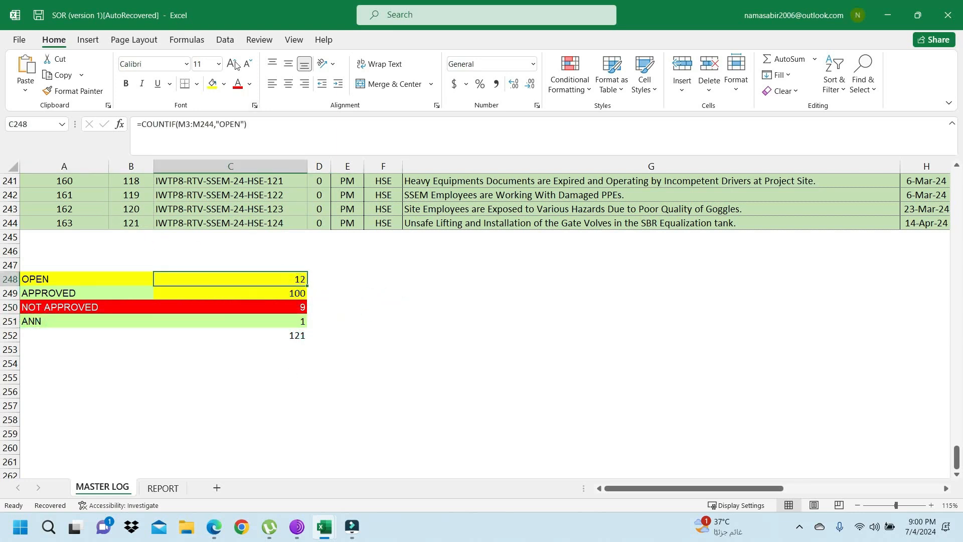
{"action": "mouse_move", "coordinate": [191, 123]}
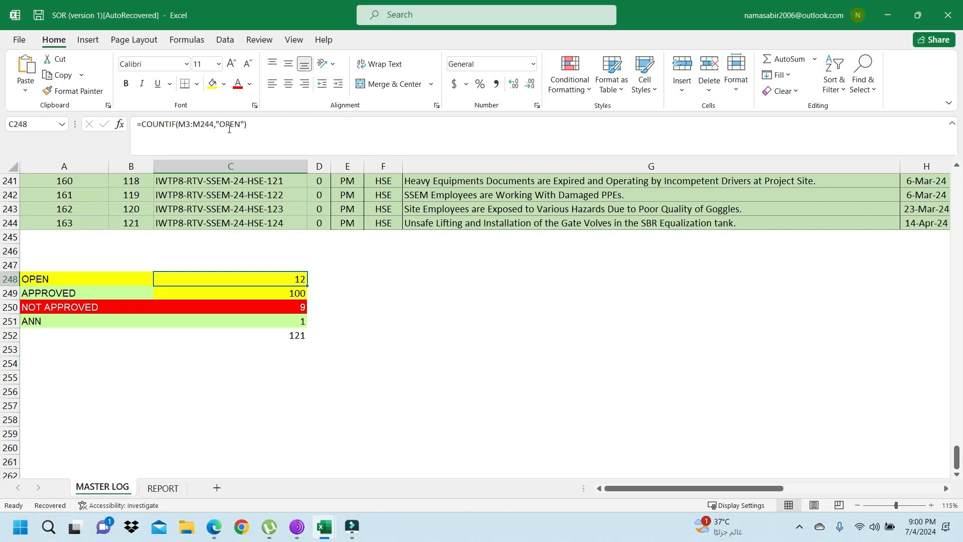
{"action": "mouse_move", "coordinate": [184, 124]}
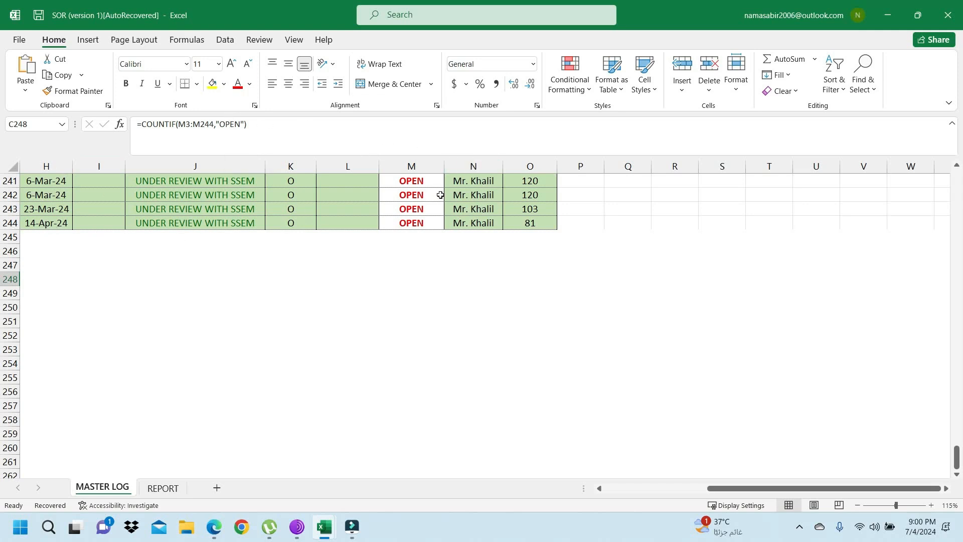
{"action": "mouse_move", "coordinate": [428, 211]}
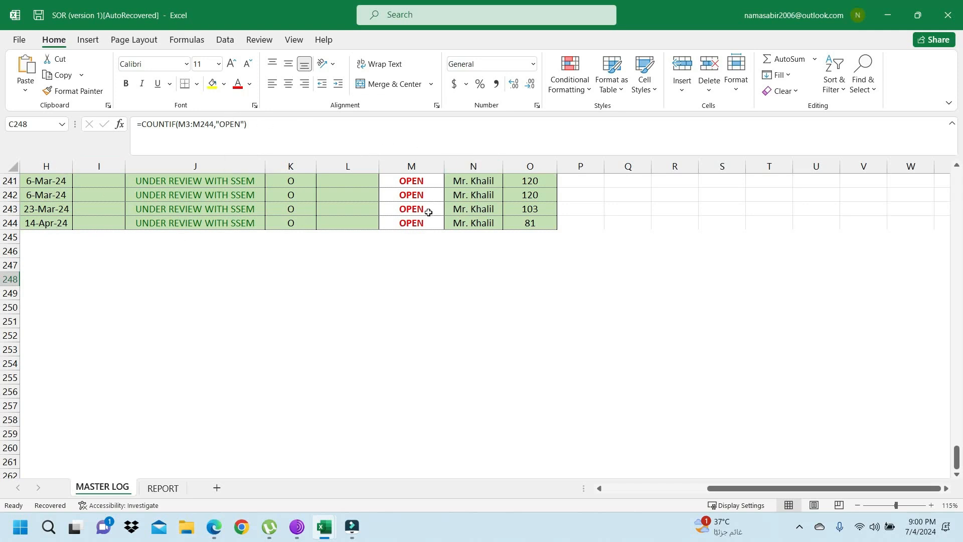
{"action": "scroll", "scroll_direction": "up", "scroll_amount": 3}
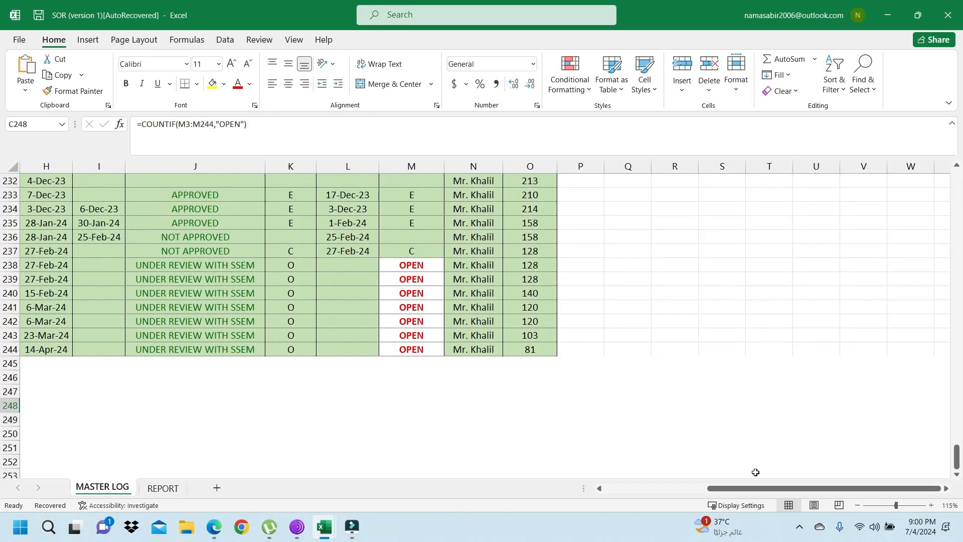
{"action": "scroll", "scroll_direction": "left", "scroll_amount": 3}
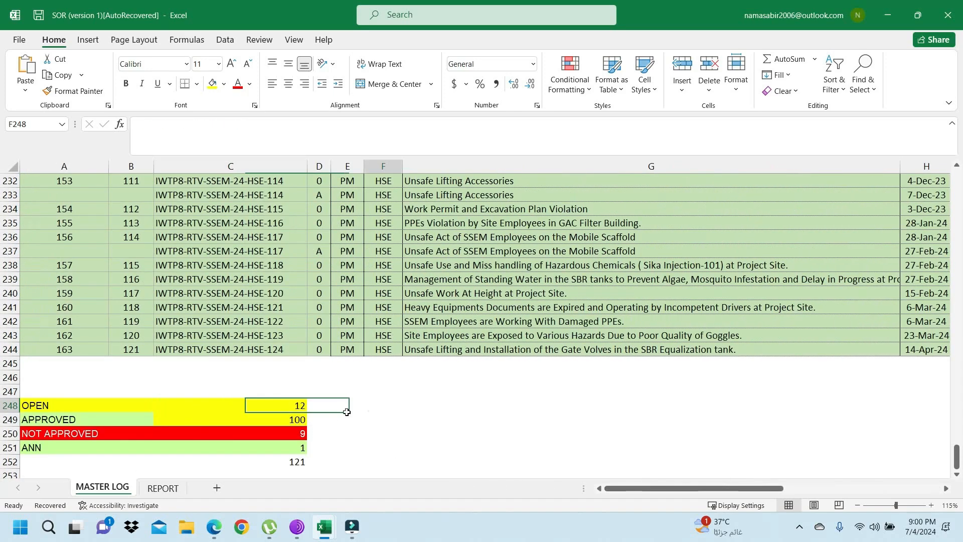
{"action": "left_click", "coordinate": [230, 406]}
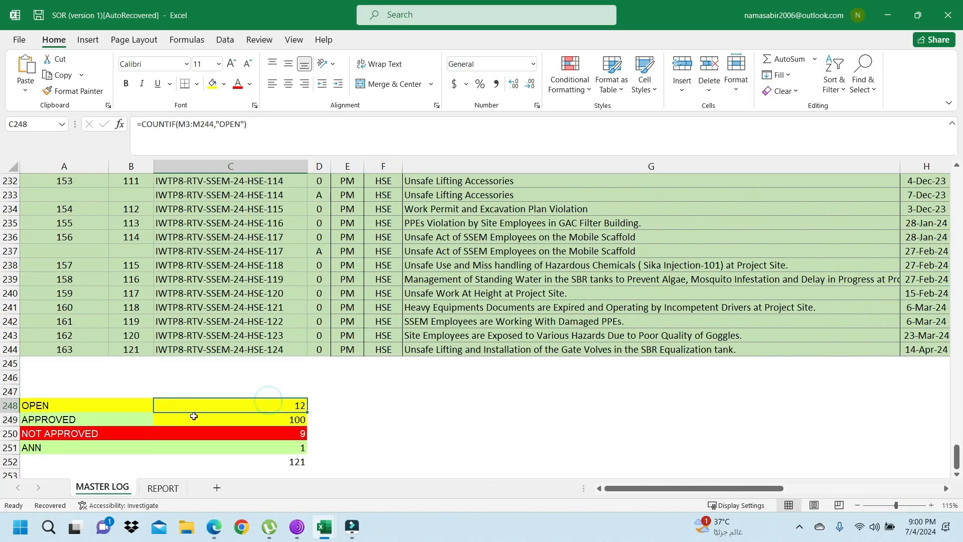
{"action": "left_click", "coordinate": [237, 419]}
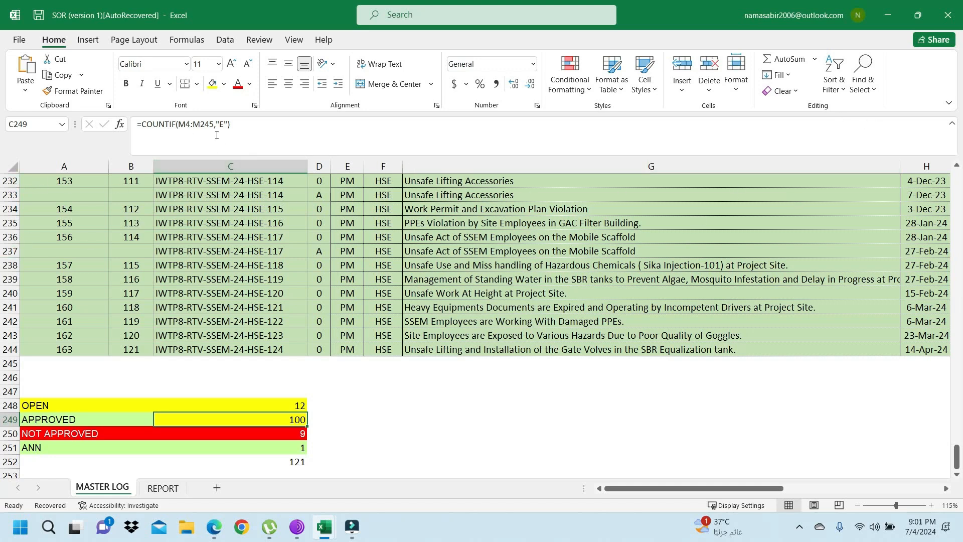
{"action": "left_click", "coordinate": [382, 421]}
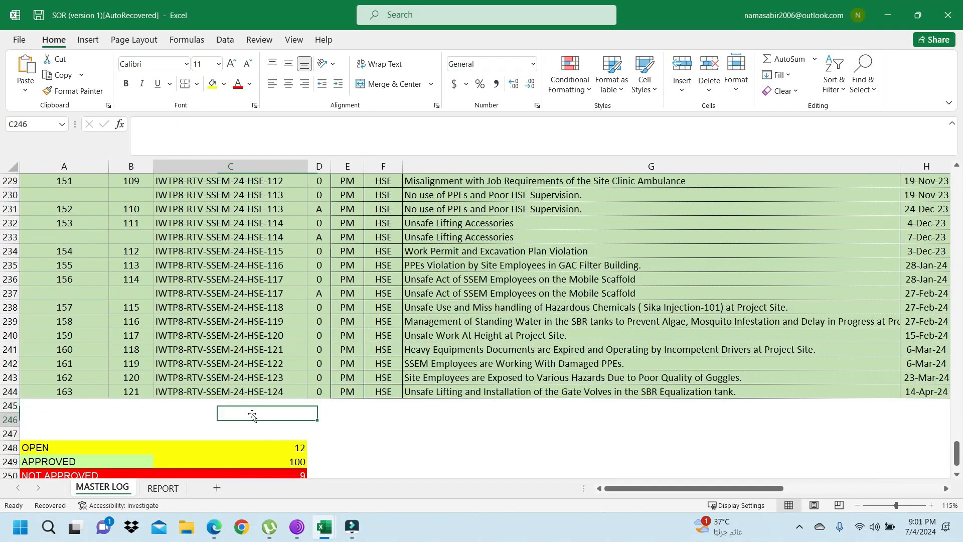
{"action": "left_click", "coordinate": [347, 377]}
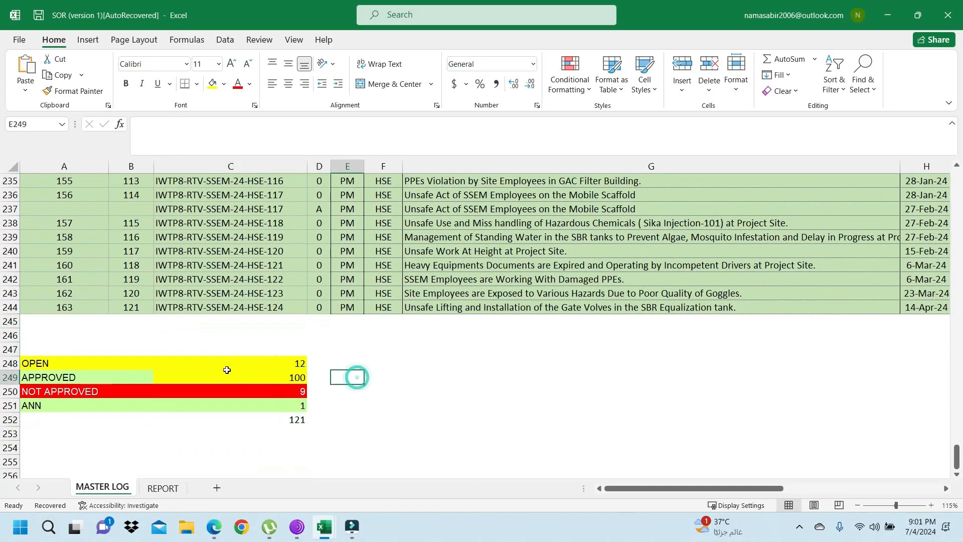
{"action": "left_click", "coordinate": [230, 363]}
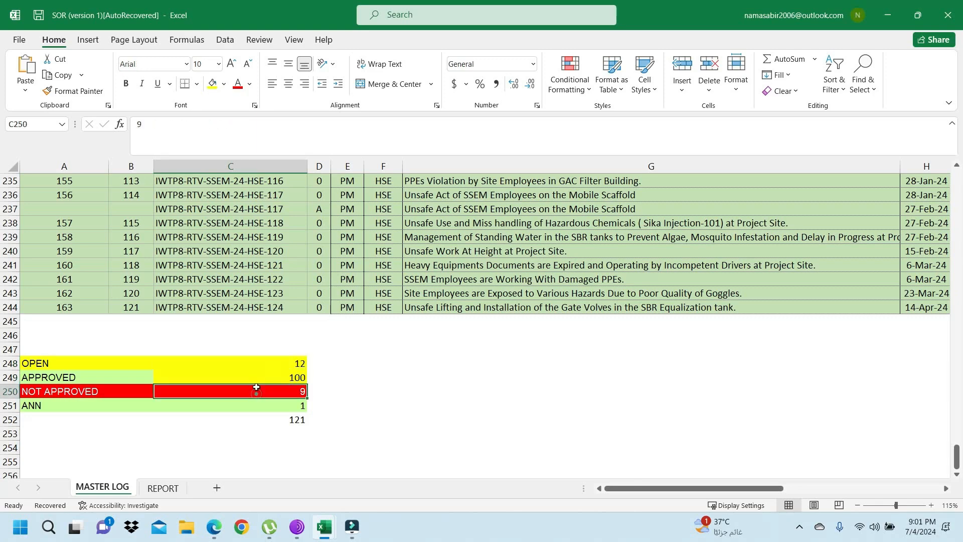
{"action": "left_click", "coordinate": [229, 404]}
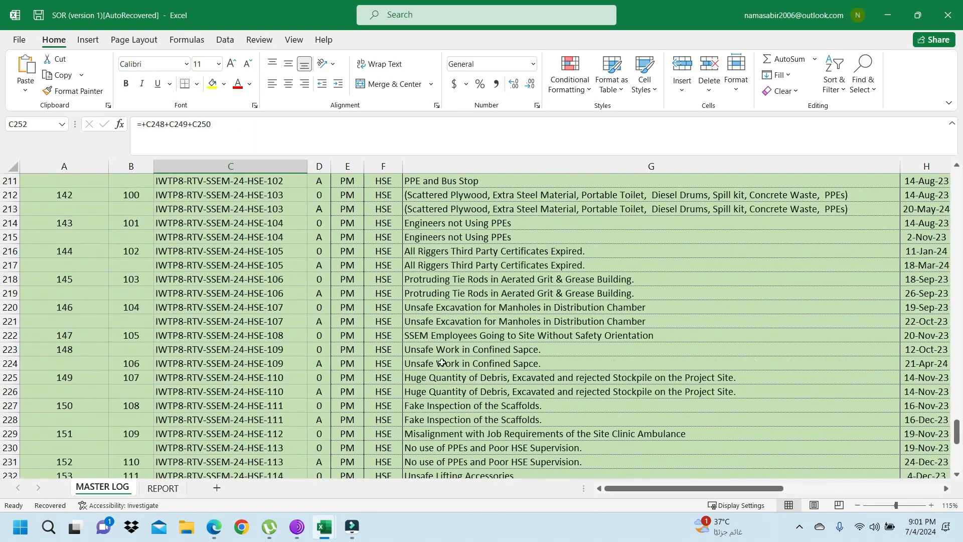
{"action": "scroll", "scroll_direction": "down", "scroll_amount": 3}
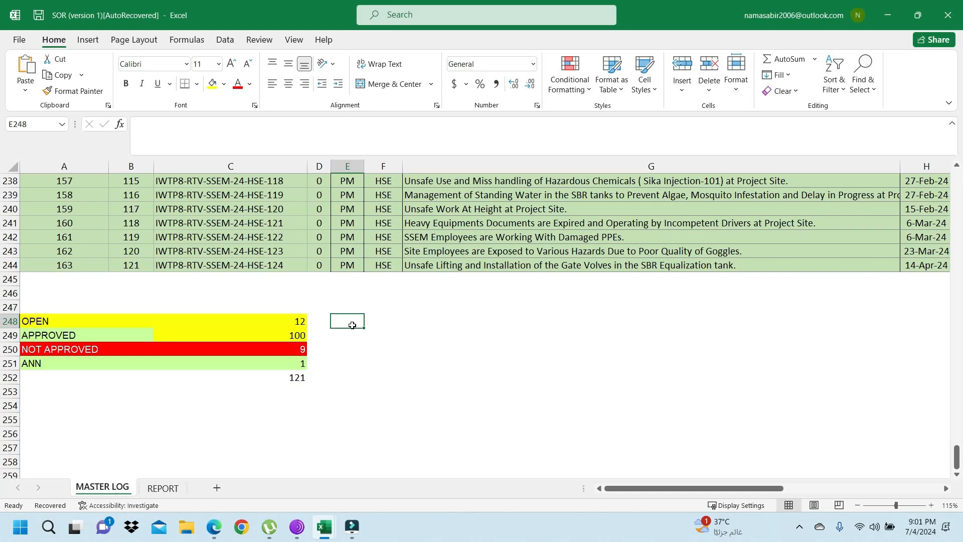
{"action": "mouse_move", "coordinate": [453, 327]}
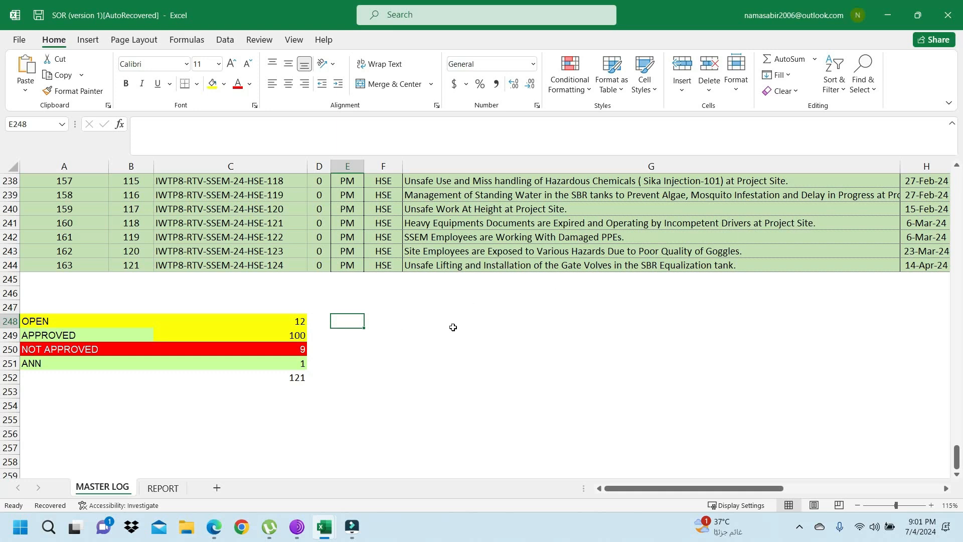
{"action": "left_click", "coordinate": [650, 320]}
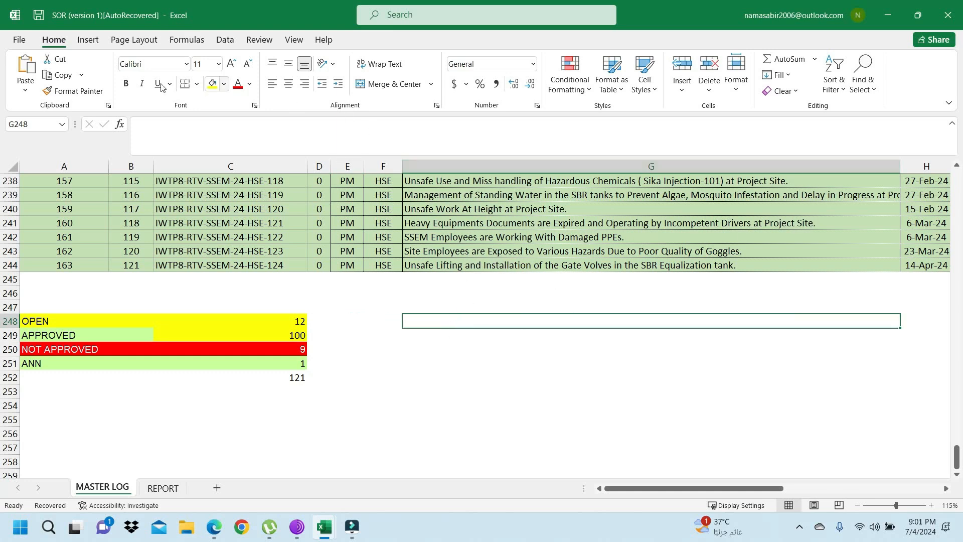